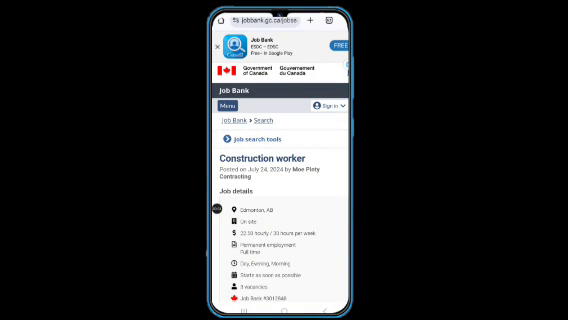
{"action": "scroll", "scroll_direction": "down", "scroll_amount": 3}
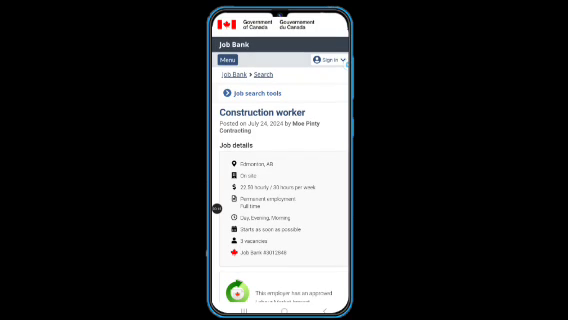
{"action": "scroll", "scroll_direction": "down", "scroll_amount": 3}
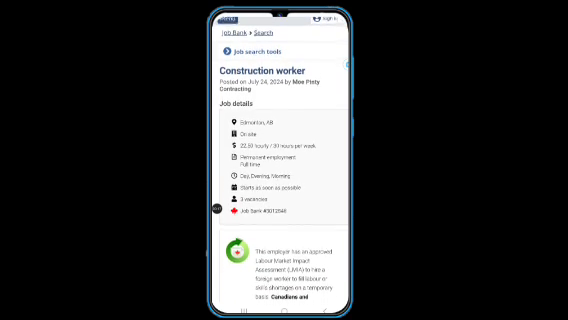
{"action": "scroll", "scroll_direction": "down", "scroll_amount": 3}
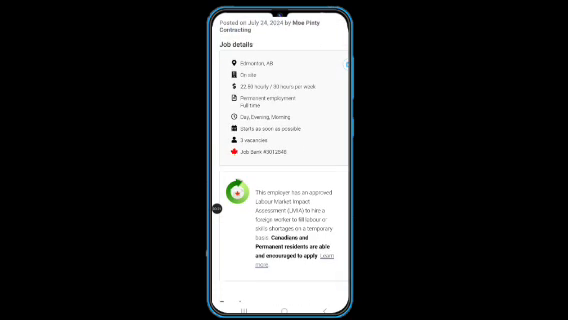
{"action": "scroll", "scroll_direction": "down", "scroll_amount": 3}
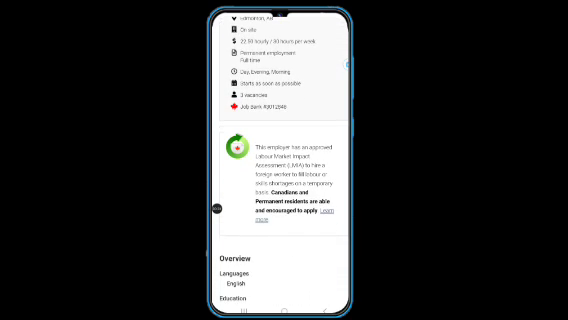
{"action": "scroll", "scroll_direction": "up", "scroll_amount": 3}
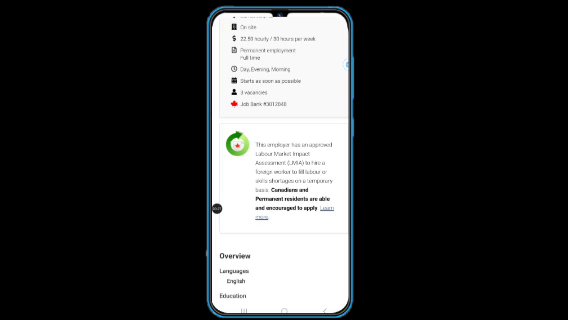
{"action": "scroll", "scroll_direction": "down", "scroll_amount": 3}
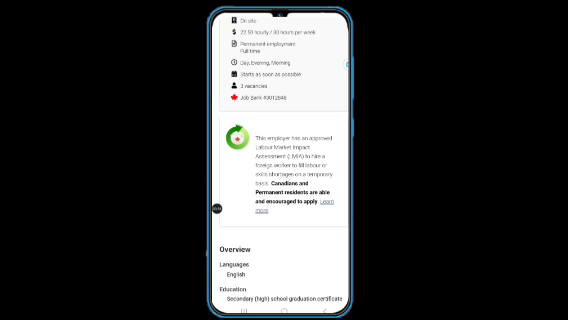
{"action": "scroll", "scroll_direction": "up", "scroll_amount": 3}
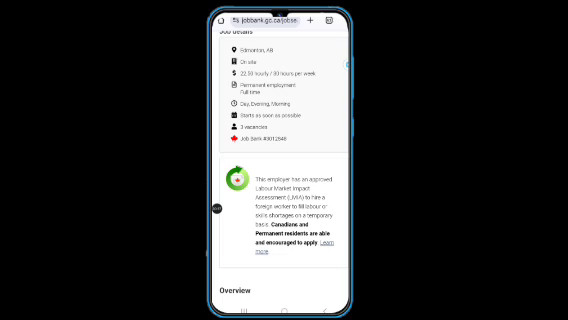
{"action": "scroll", "scroll_direction": "up", "scroll_amount": 3}
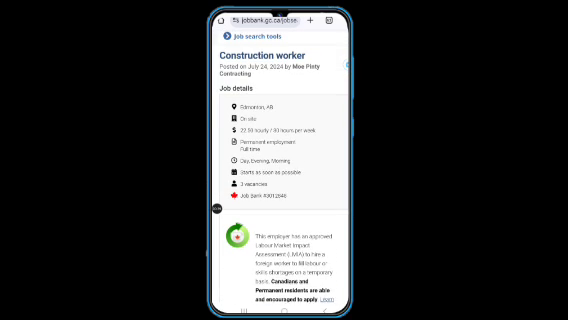
{"action": "scroll", "scroll_direction": "up", "scroll_amount": 3}
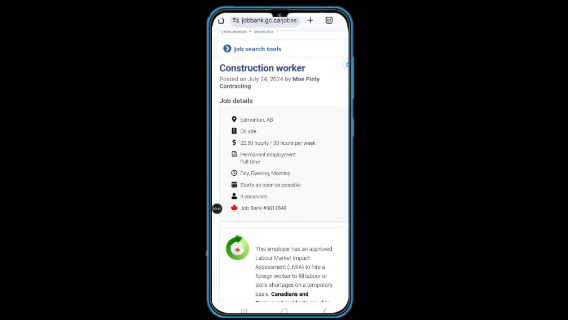
{"action": "scroll", "scroll_direction": "down", "scroll_amount": 3}
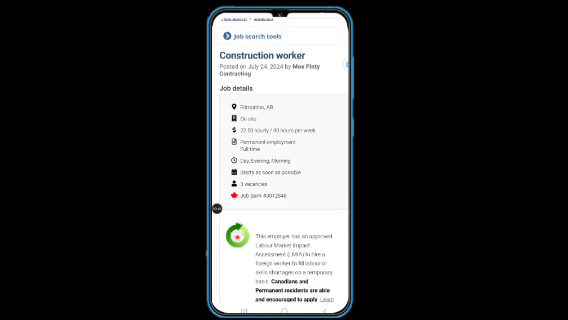
{"action": "scroll", "scroll_direction": "down", "scroll_amount": 3}
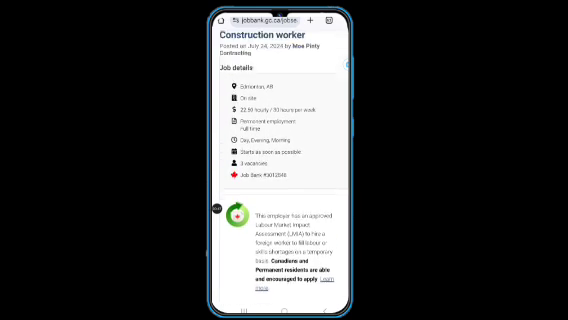
{"action": "scroll", "scroll_direction": "down", "scroll_amount": 3}
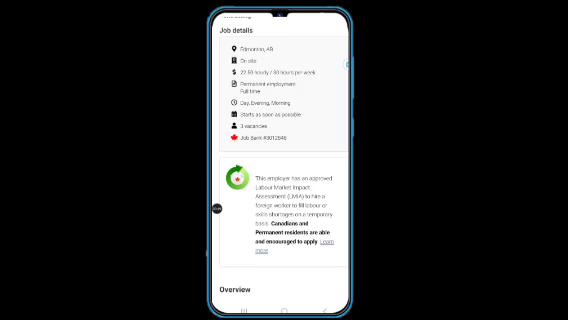
{"action": "scroll", "scroll_direction": "up", "scroll_amount": 3}
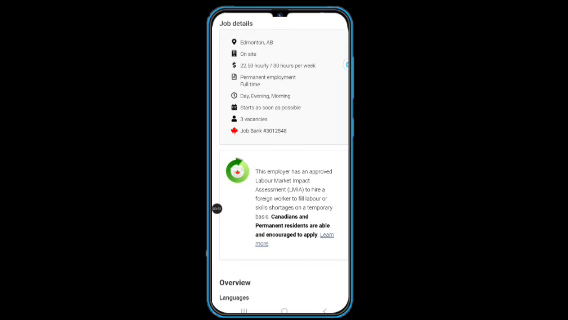
{"action": "scroll", "scroll_direction": "down", "scroll_amount": 3}
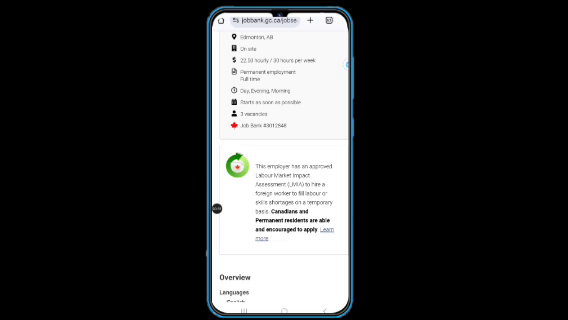
{"action": "scroll", "scroll_direction": "down", "scroll_amount": 3}
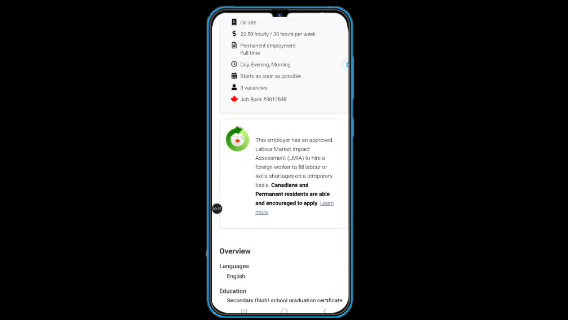
{"action": "scroll", "scroll_direction": "up", "scroll_amount": 3}
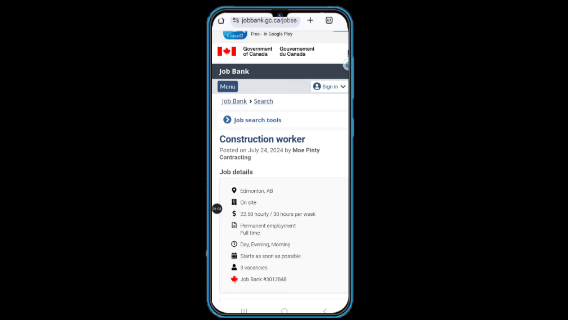
{"action": "scroll", "scroll_direction": "down", "scroll_amount": 3}
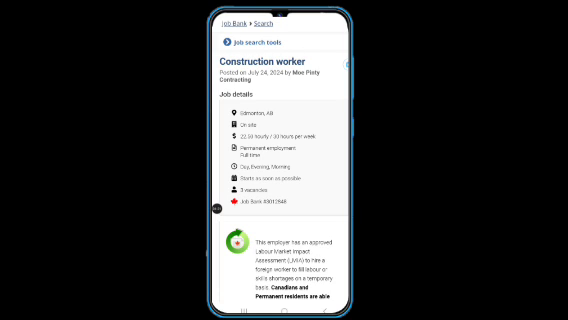
{"action": "scroll", "scroll_direction": "up", "scroll_amount": 3}
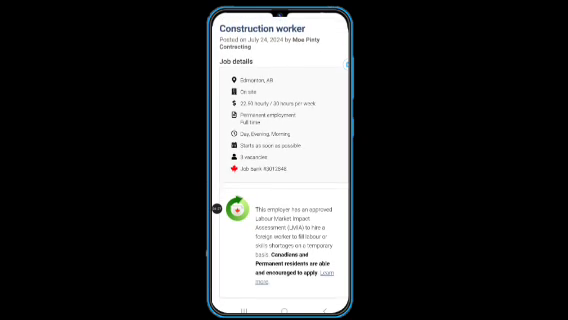
{"action": "scroll", "scroll_direction": "up", "scroll_amount": 3}
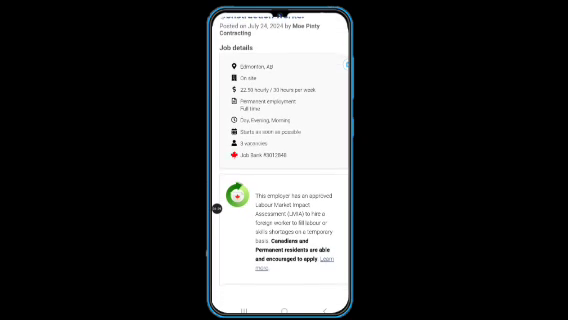
{"action": "scroll", "scroll_direction": "down", "scroll_amount": 3}
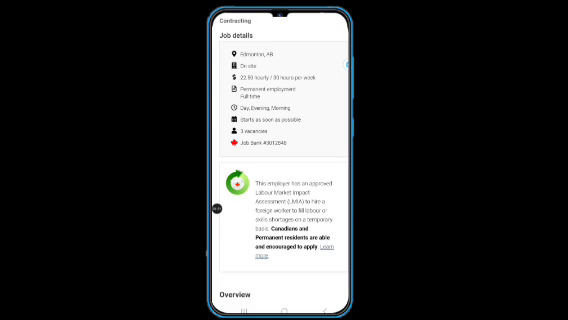
{"action": "scroll", "scroll_direction": "down", "scroll_amount": 3}
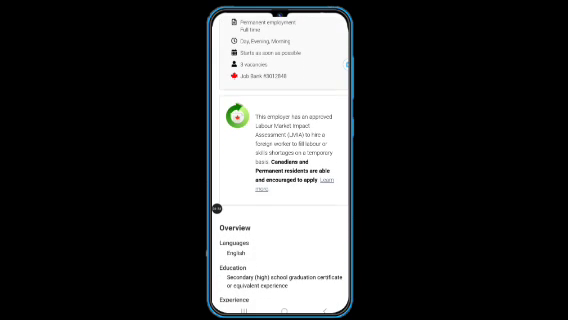
{"action": "scroll", "scroll_direction": "up", "scroll_amount": 3}
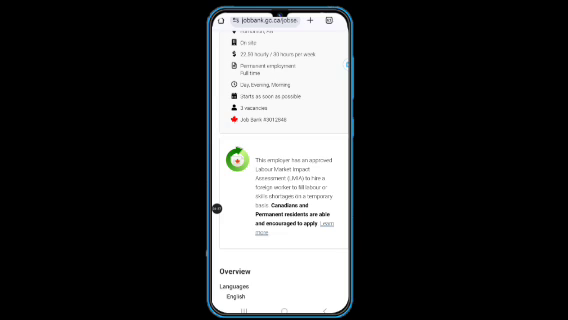
{"action": "scroll", "scroll_direction": "down", "scroll_amount": 3}
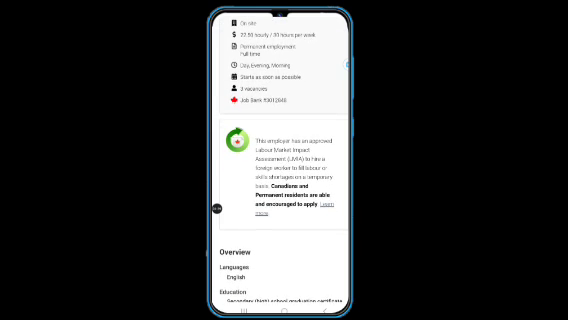
{"action": "scroll", "scroll_direction": "down", "scroll_amount": 3}
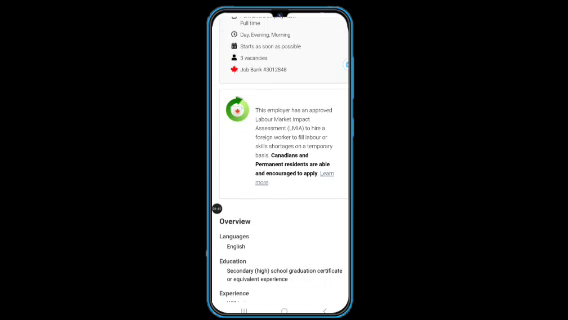
{"action": "scroll", "scroll_direction": "down", "scroll_amount": 3}
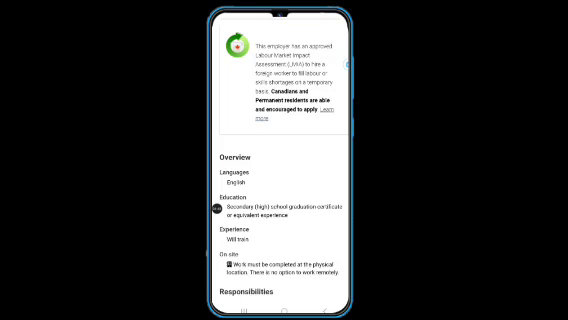
{"action": "scroll", "scroll_direction": "down", "scroll_amount": 3}
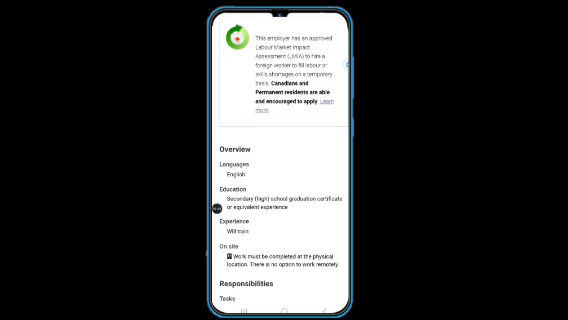
{"action": "scroll", "scroll_direction": "down", "scroll_amount": 3}
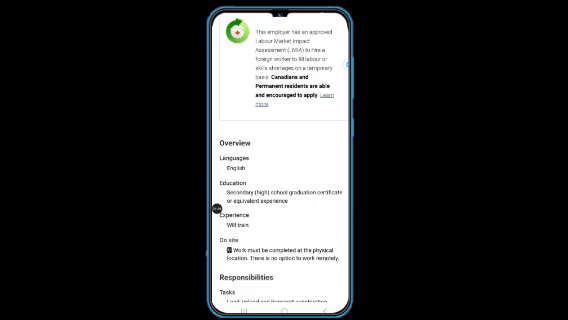
{"action": "scroll", "scroll_direction": "down", "scroll_amount": 3}
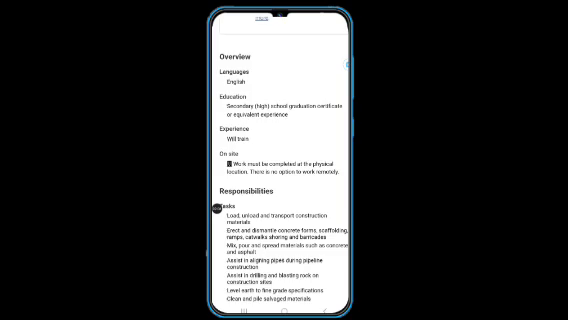
{"action": "scroll", "scroll_direction": "down", "scroll_amount": 3}
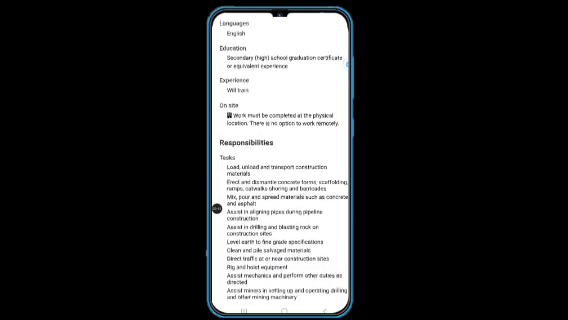
{"action": "scroll", "scroll_direction": "down", "scroll_amount": 3}
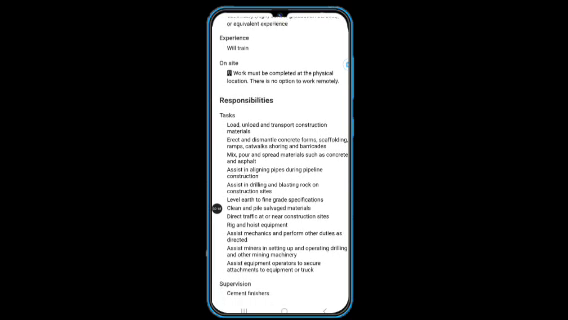
{"action": "scroll", "scroll_direction": "down", "scroll_amount": 3}
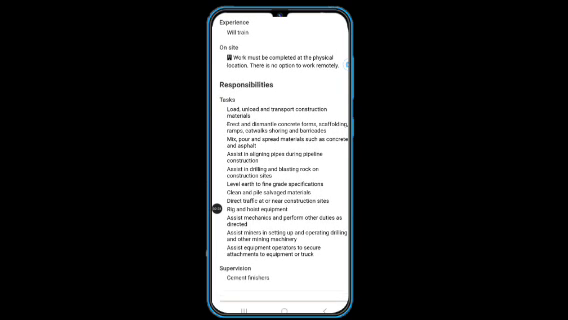
{"action": "scroll", "scroll_direction": "down", "scroll_amount": 3}
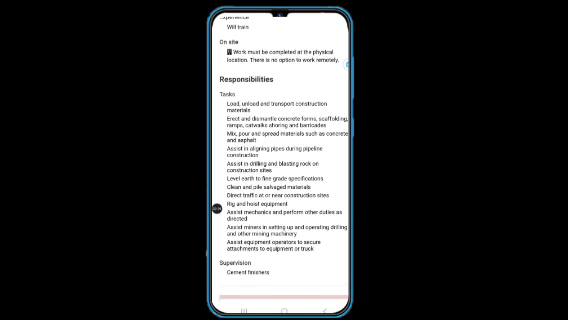
{"action": "scroll", "scroll_direction": "up", "scroll_amount": 3}
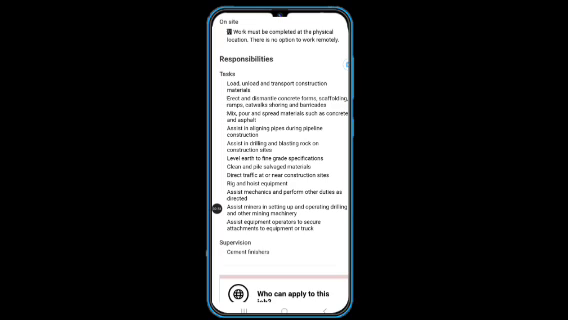
{"action": "scroll", "scroll_direction": "up", "scroll_amount": 3}
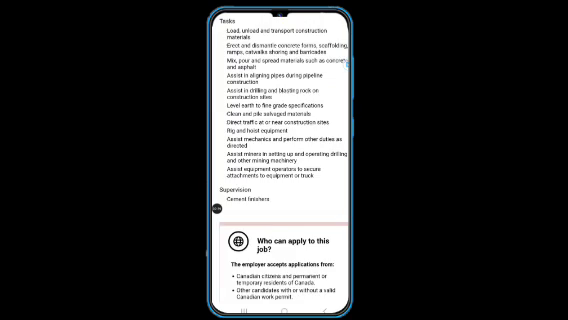
{"action": "scroll", "scroll_direction": "down", "scroll_amount": 3}
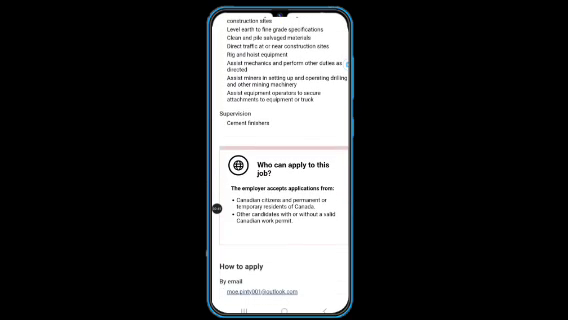
{"action": "scroll", "scroll_direction": "down", "scroll_amount": 3}
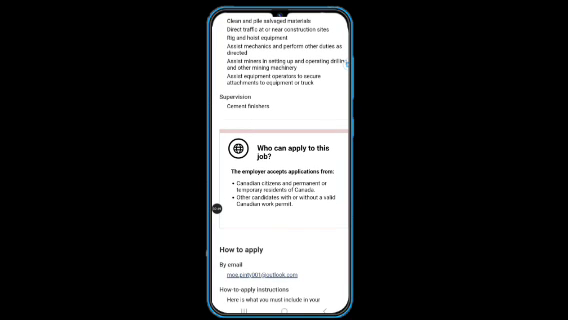
{"action": "scroll", "scroll_direction": "down", "scroll_amount": 3}
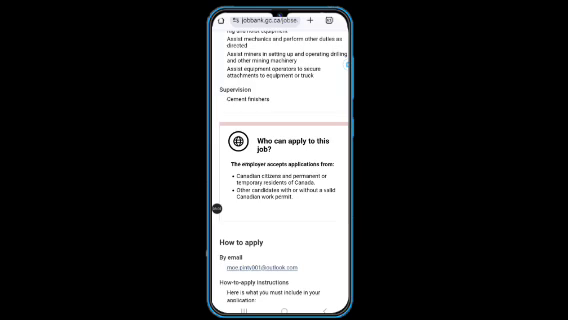
{"action": "scroll", "scroll_direction": "down", "scroll_amount": 3}
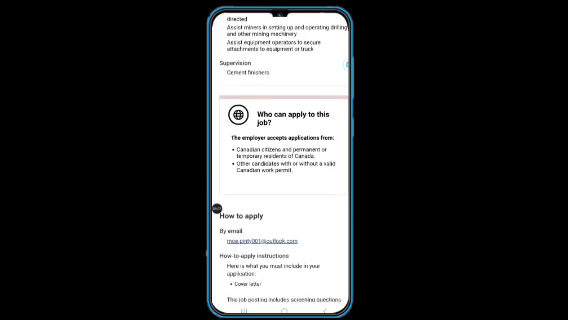
{"action": "scroll", "scroll_direction": "down", "scroll_amount": 3}
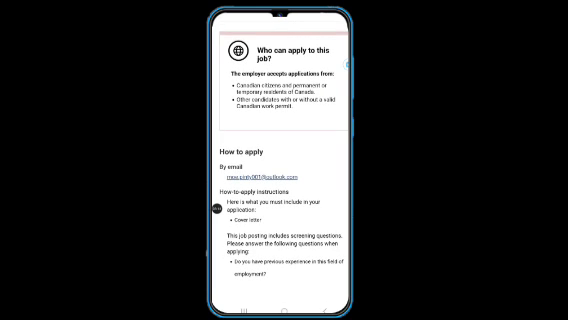
{"action": "scroll", "scroll_direction": "up", "scroll_amount": 3}
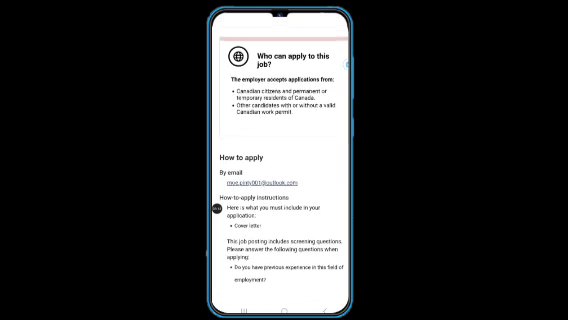
{"action": "scroll", "scroll_direction": "up", "scroll_amount": 3}
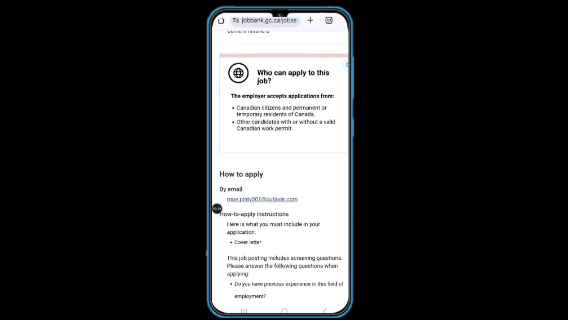
{"action": "scroll", "scroll_direction": "up", "scroll_amount": 3}
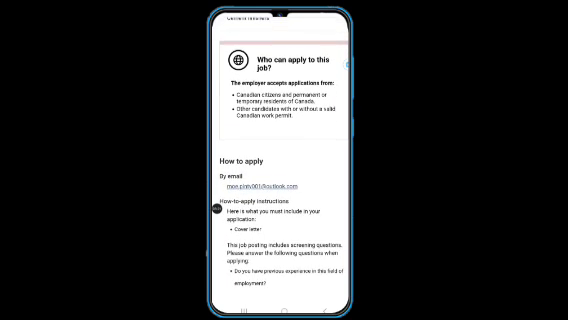
{"action": "scroll", "scroll_direction": "up", "scroll_amount": 3}
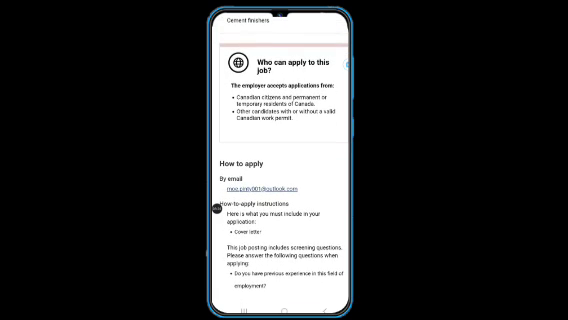
{"action": "scroll", "scroll_direction": "up", "scroll_amount": 3}
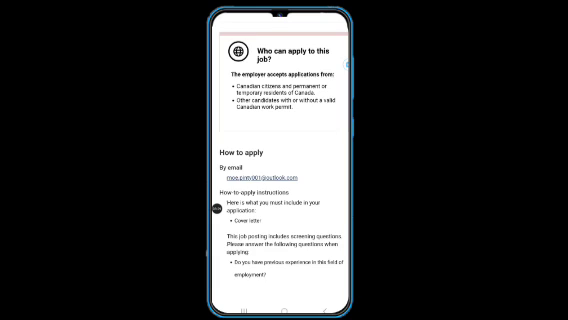
{"action": "scroll", "scroll_direction": "down", "scroll_amount": 3}
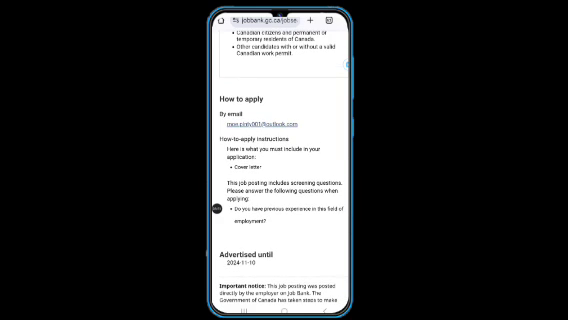
{"action": "scroll", "scroll_direction": "up", "scroll_amount": 3}
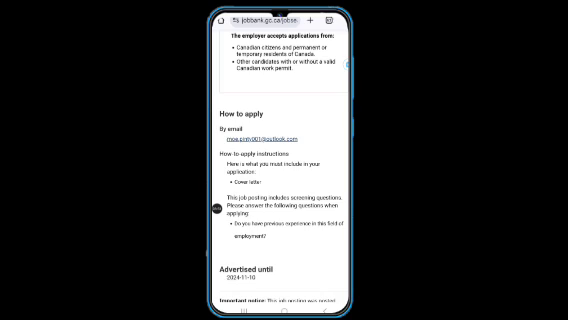
{"action": "scroll", "scroll_direction": "down", "scroll_amount": 3}
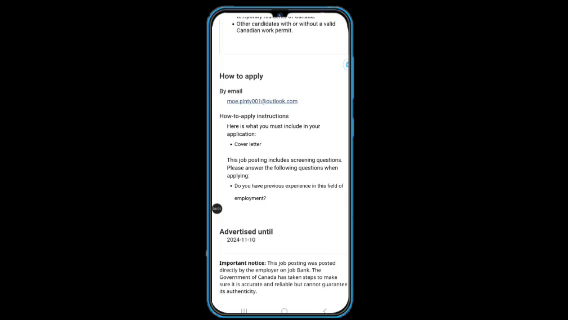
{"action": "scroll", "scroll_direction": "up", "scroll_amount": 3}
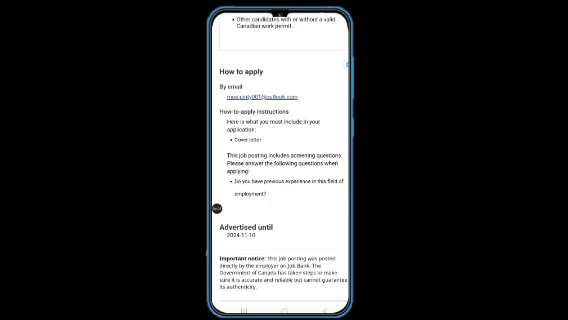
{"action": "scroll", "scroll_direction": "up", "scroll_amount": 3}
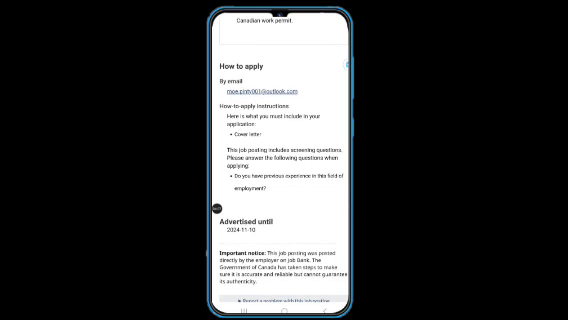
{"action": "scroll", "scroll_direction": "up", "scroll_amount": 3}
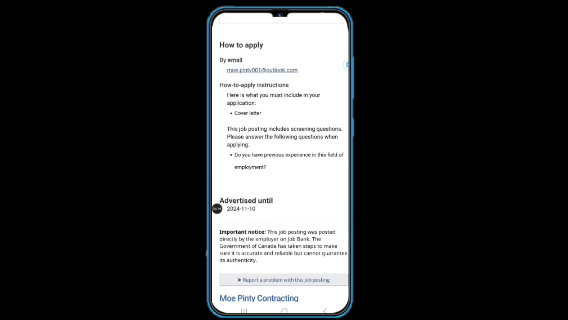
{"action": "scroll", "scroll_direction": "up", "scroll_amount": 3}
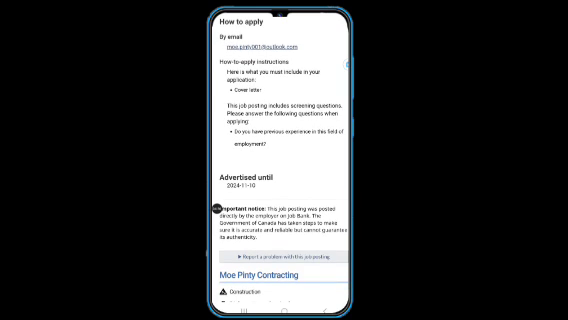
{"action": "scroll", "scroll_direction": "down", "scroll_amount": 3}
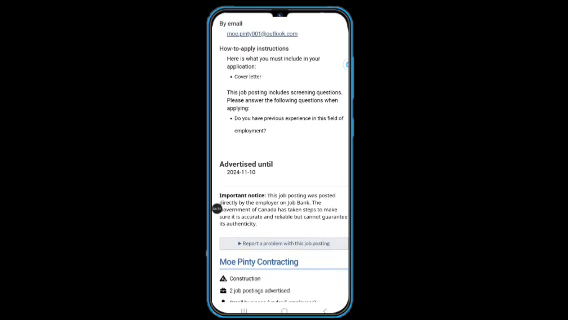
{"action": "scroll", "scroll_direction": "up", "scroll_amount": 3}
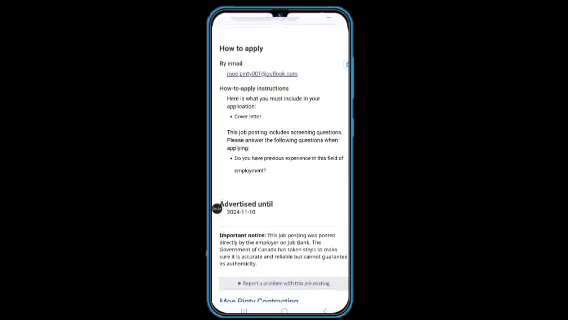
{"action": "scroll", "scroll_direction": "up", "scroll_amount": 3}
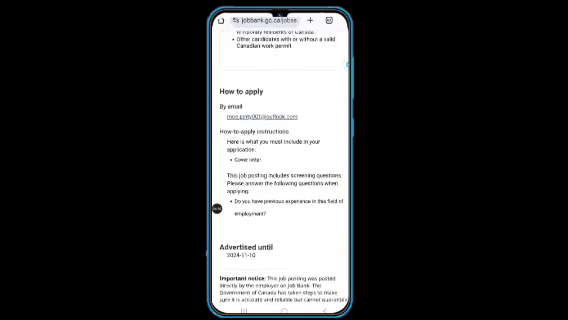
{"action": "scroll", "scroll_direction": "up", "scroll_amount": 3}
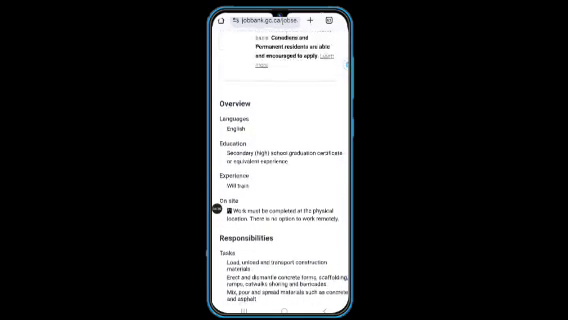
{"action": "scroll", "scroll_direction": "up", "scroll_amount": 3}
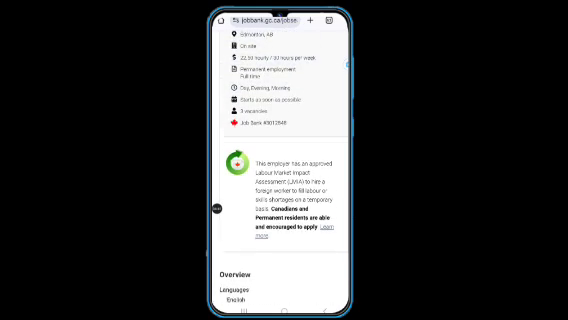
{"action": "scroll", "scroll_direction": "up", "scroll_amount": 3}
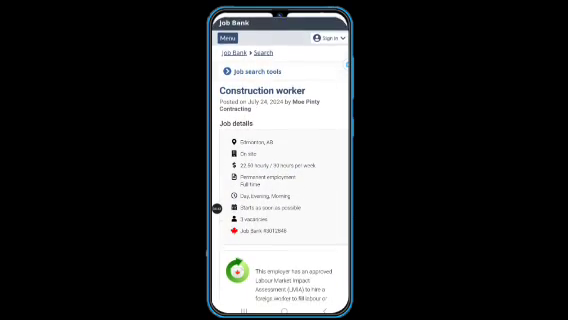
{"action": "scroll", "scroll_direction": "down", "scroll_amount": 3}
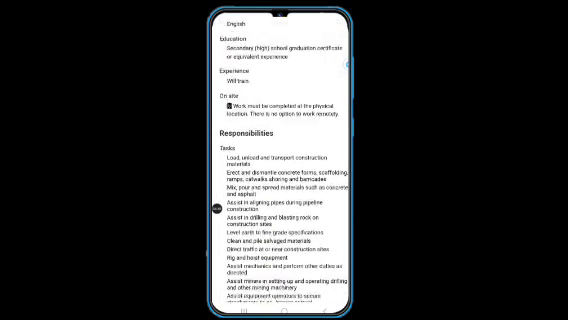
{"action": "scroll", "scroll_direction": "down", "scroll_amount": 3}
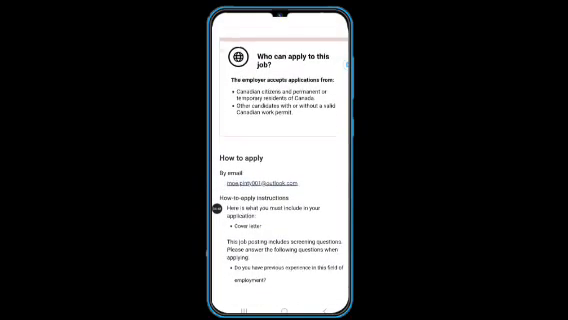